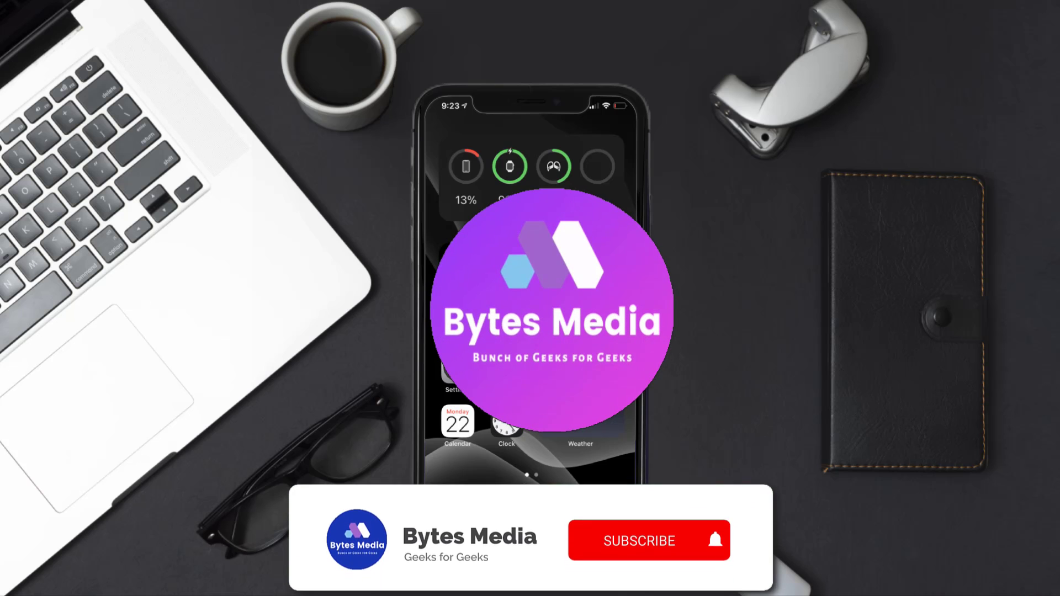
Let the Bytes Media intro play out until the iPhone home screen shows
{"action": "left_click", "coordinate": [648, 541]}
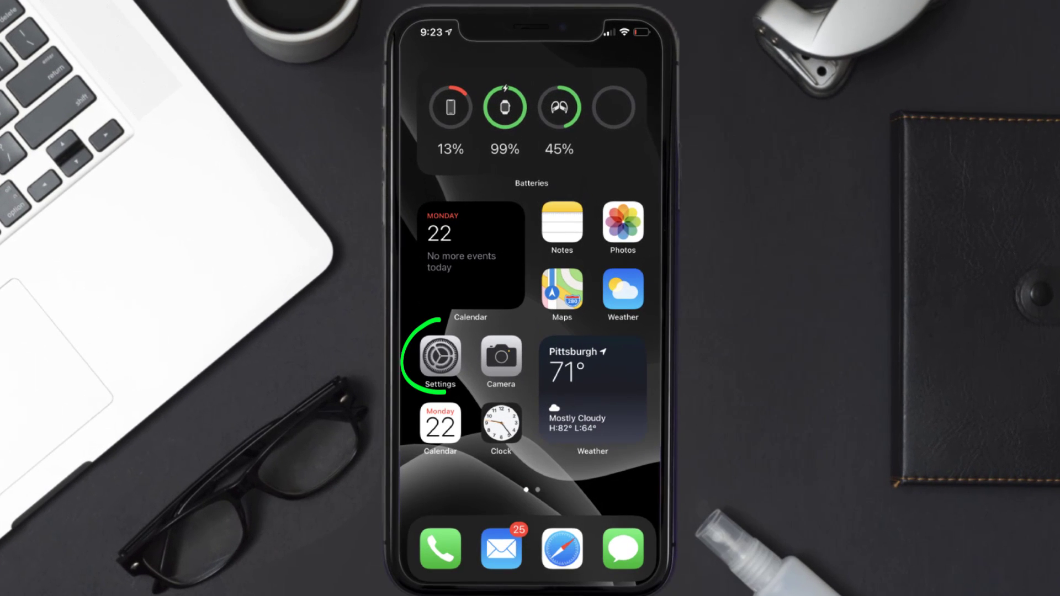
Go from the Settings app into the Apple ID account page via the name banner
{"action": "left_click", "coordinate": [440, 357]}
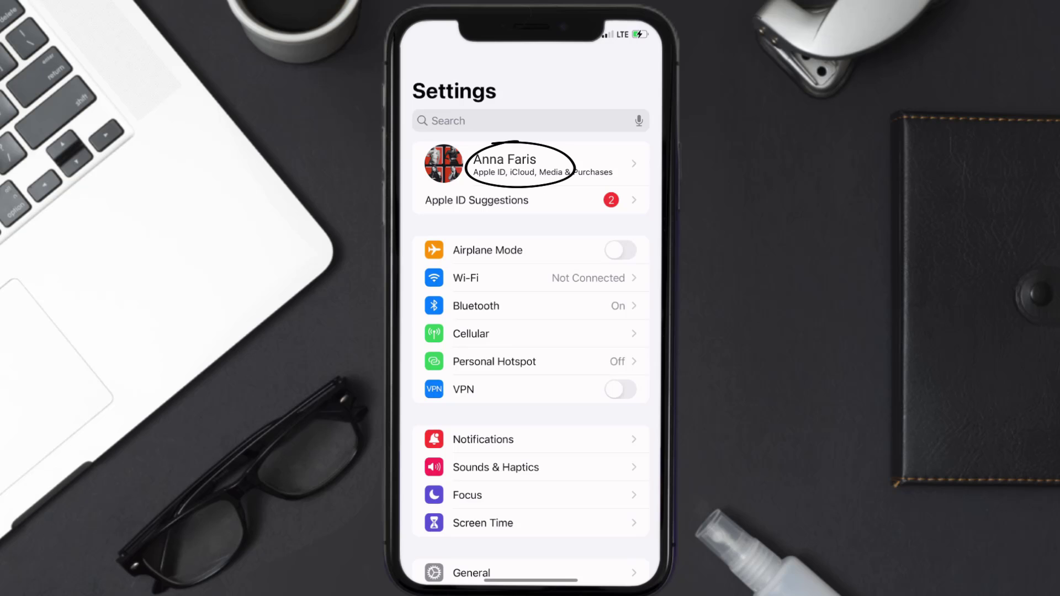
{"action": "left_click", "coordinate": [541, 164]}
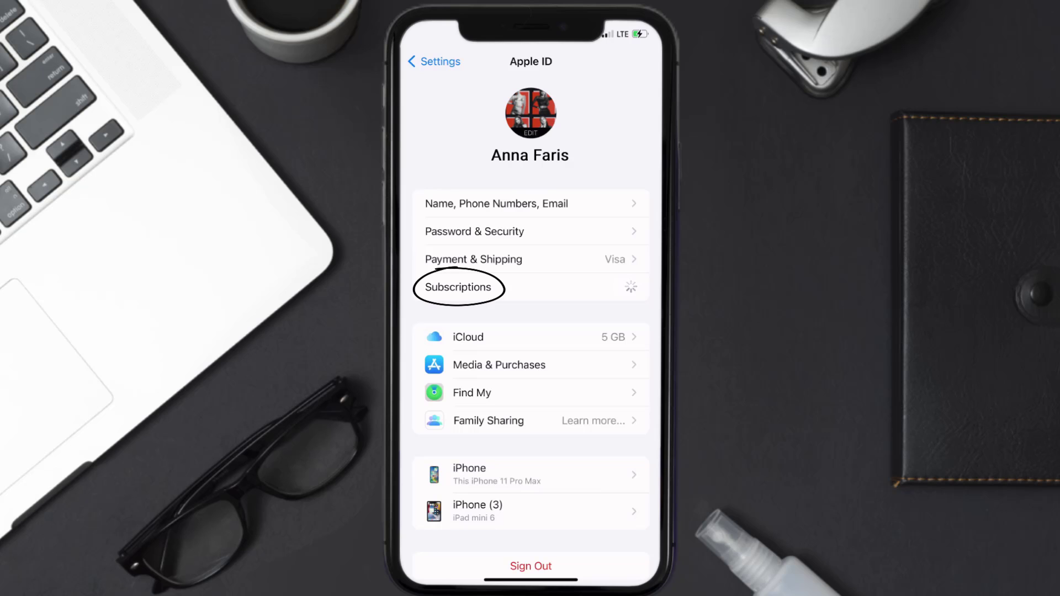
From Subscriptions, bring up the CollX Pro Monthly subscription details
{"action": "left_click", "coordinate": [459, 287]}
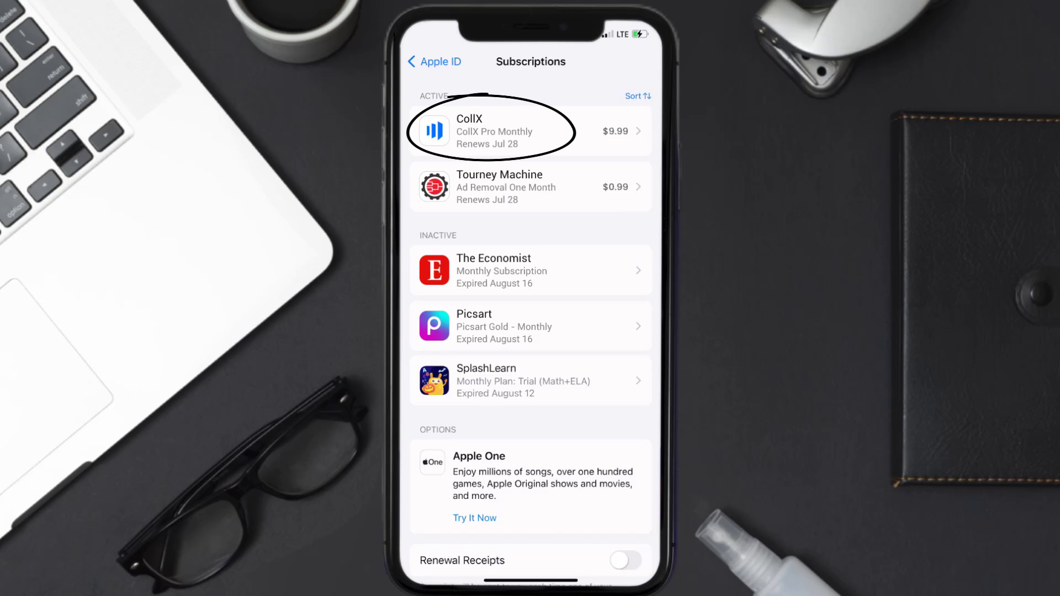
{"action": "left_click", "coordinate": [490, 130]}
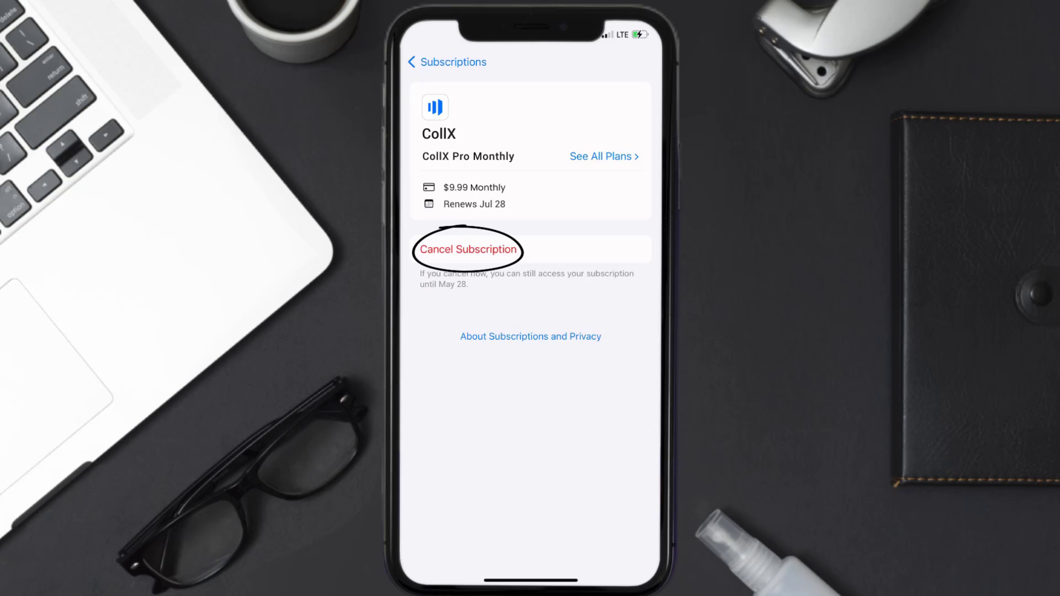
Locate Cancel Subscription on the CollX Pro Monthly details page
{"action": "left_click", "coordinate": [467, 249]}
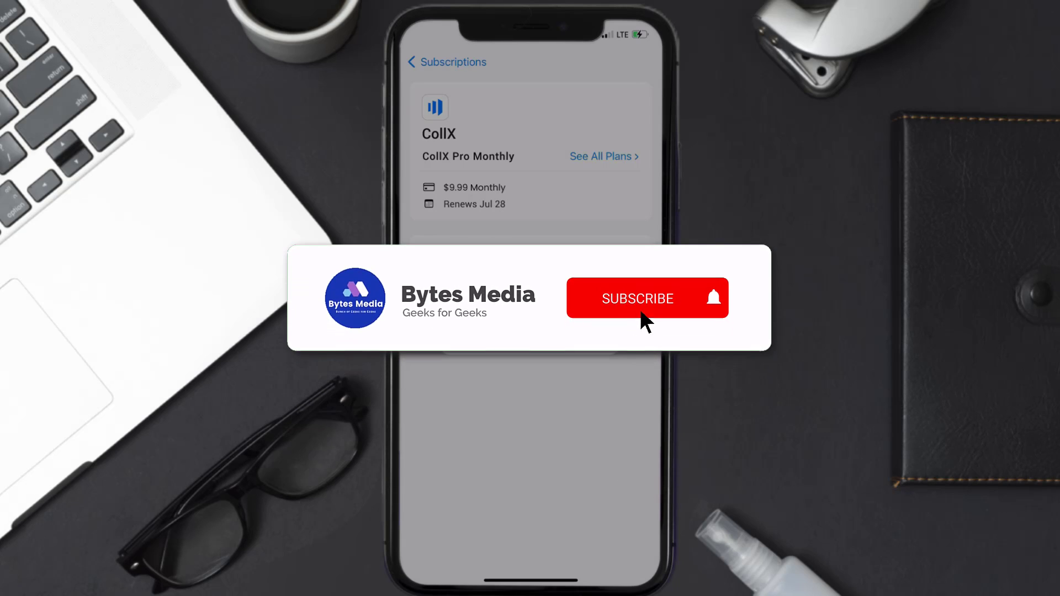
Subscribe to the Bytes Media channel from the outro card
{"action": "left_click", "coordinate": [637, 299]}
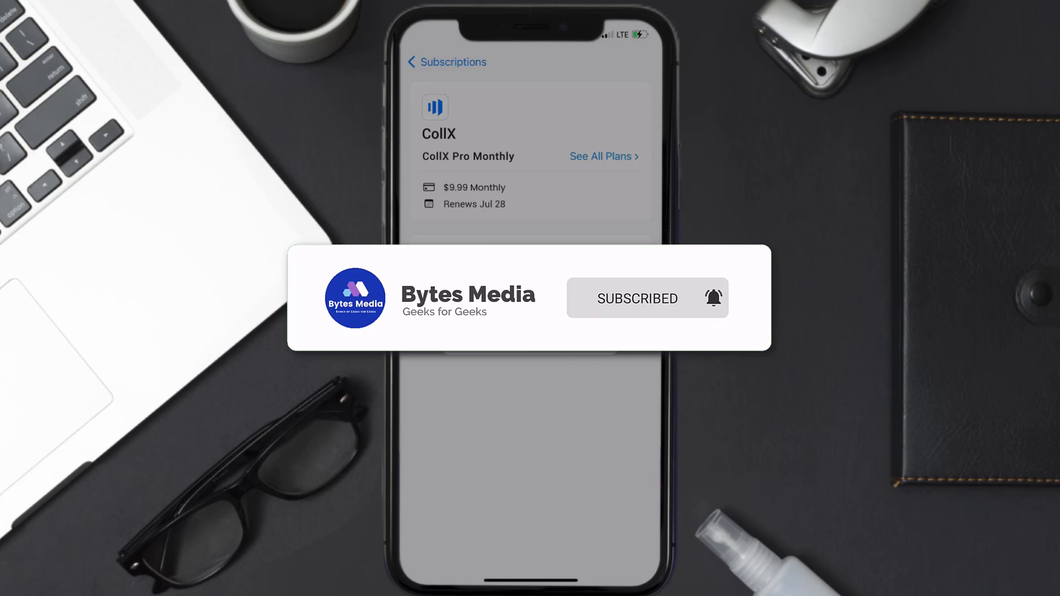